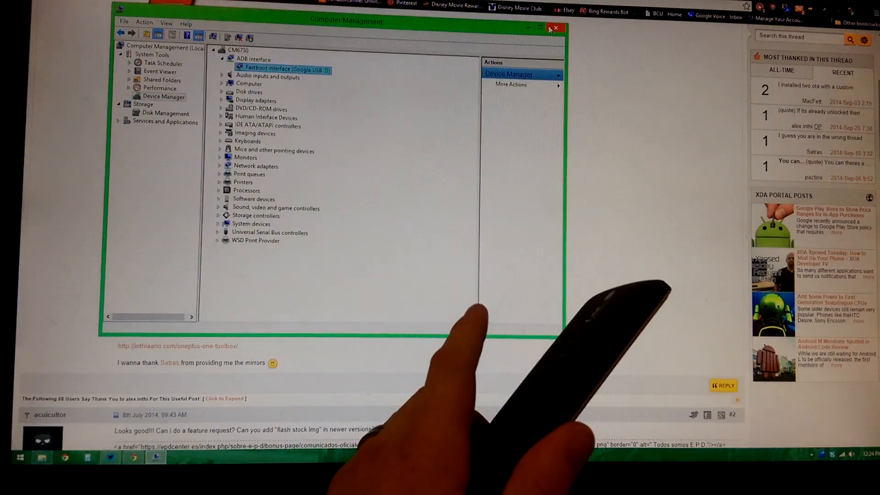
- Close Computer Management now that the phone shows as an ADB Fastboot interface
left_click(554, 29)
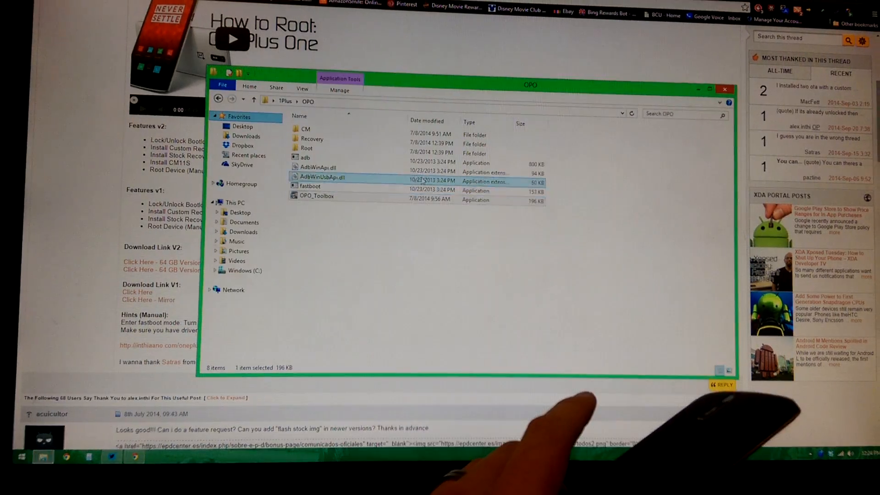
- Launch OPO_Toolbox, flash the TWRP recovery through the prompts, and bring up actions for the SuperSU zip
double_click(317, 195)
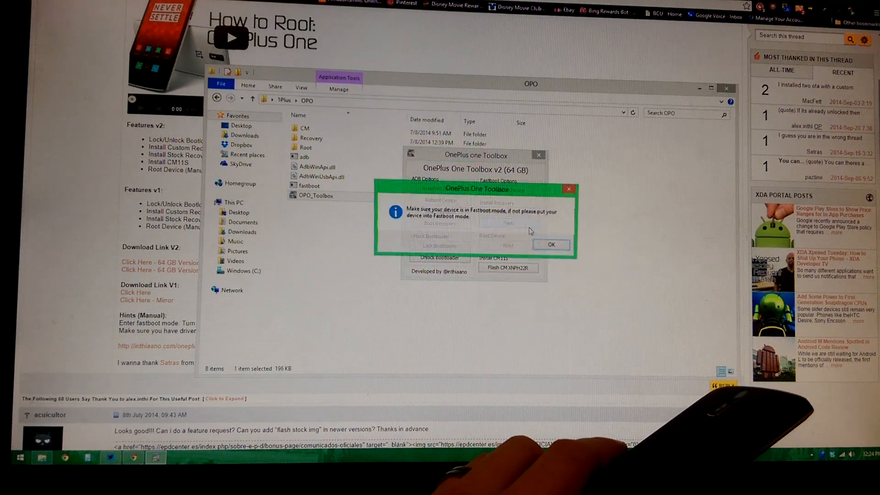
left_click(551, 244)
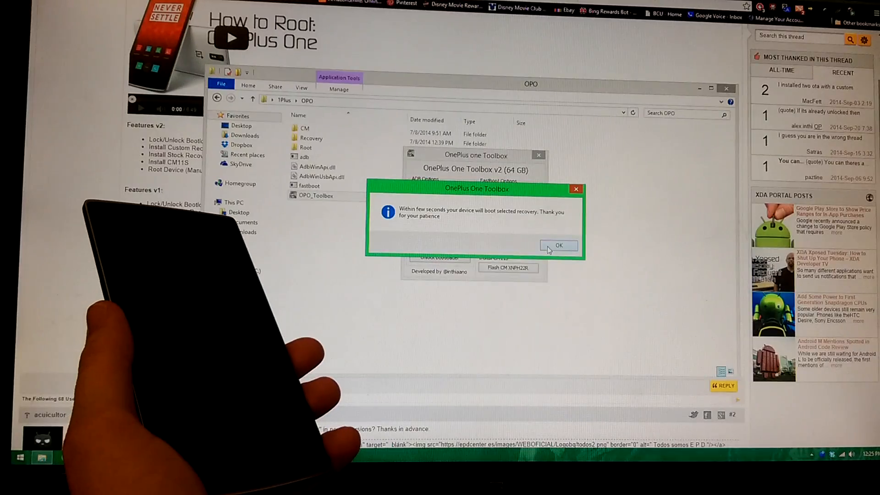
left_click(558, 246)
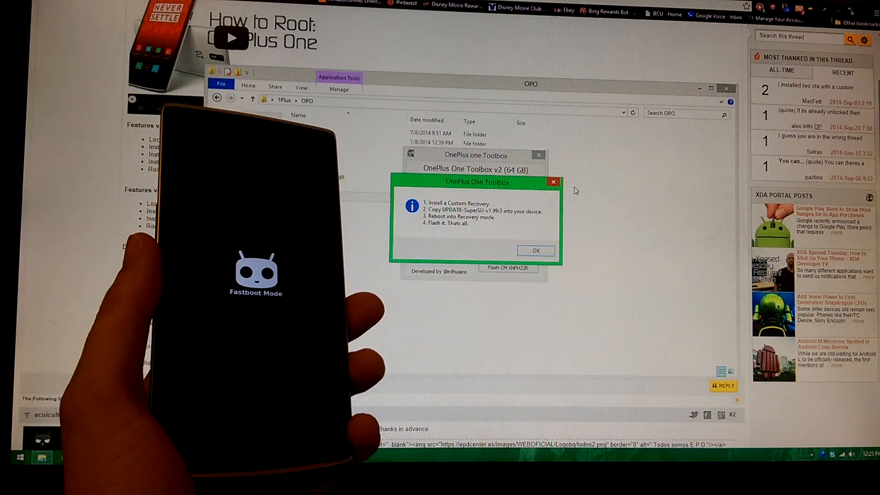
left_click(533, 250)
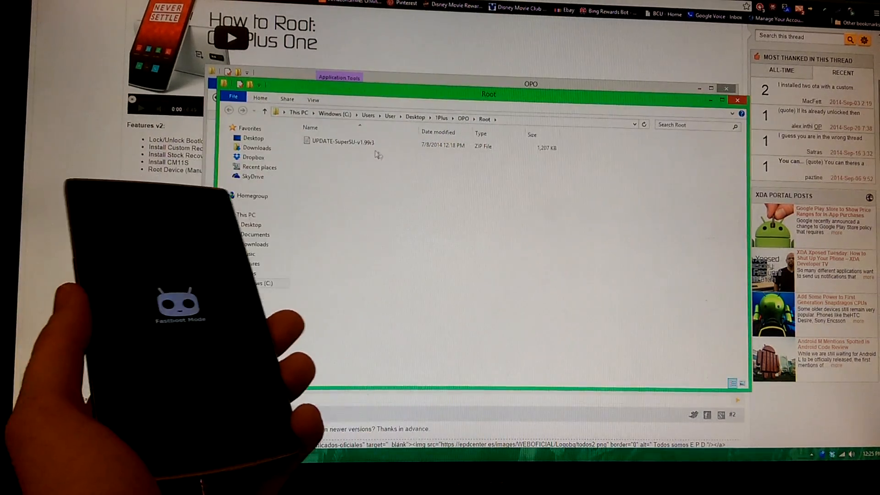
right_click(348, 142)
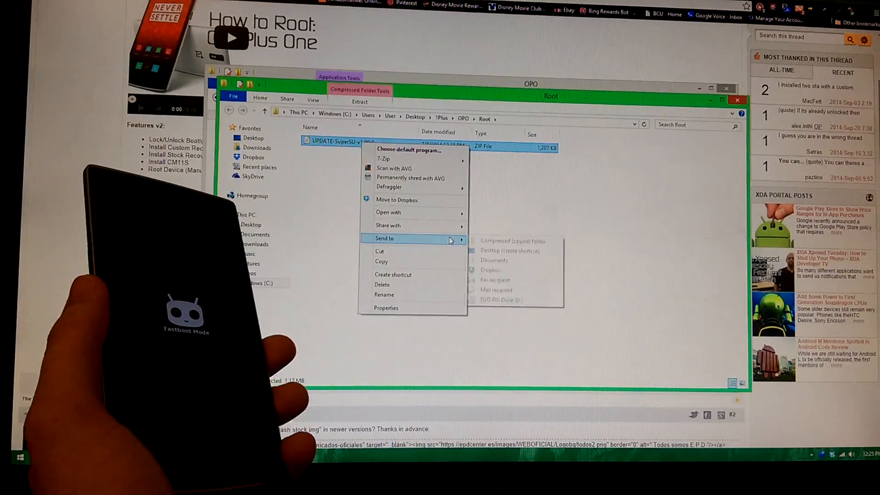